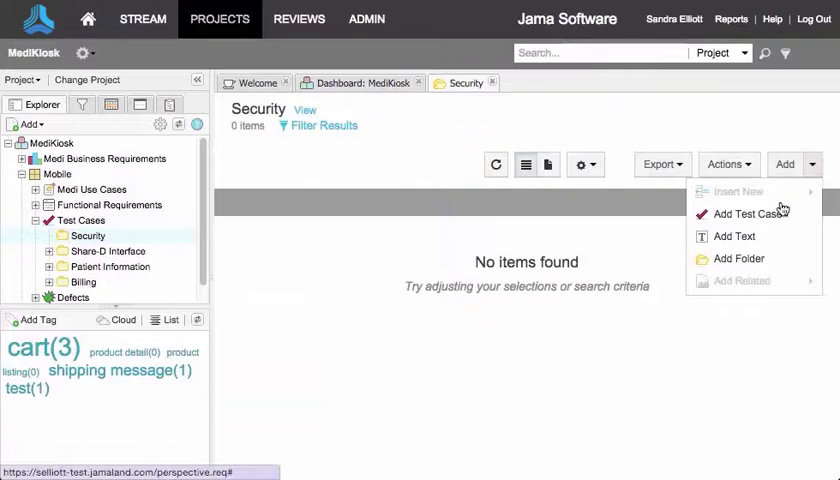
# - Create the Password Reset test case with description and steps 'Login and set password', 'Change date to 31 day', then save
pyautogui.click(744, 212)
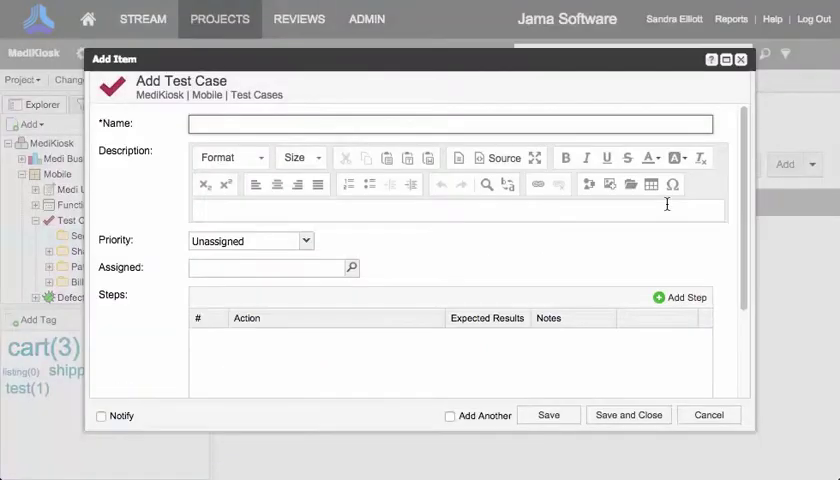
pyautogui.write('This test verifies that the password has to be reset every 30 days')
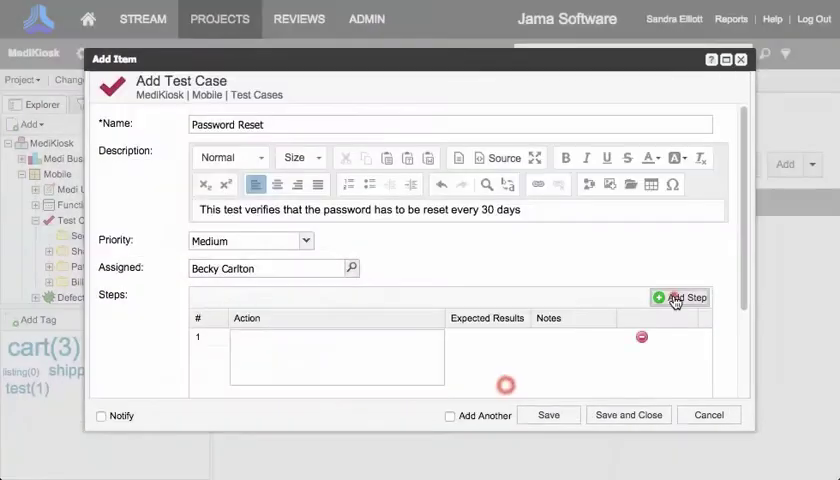
pyautogui.write('Login and set password')
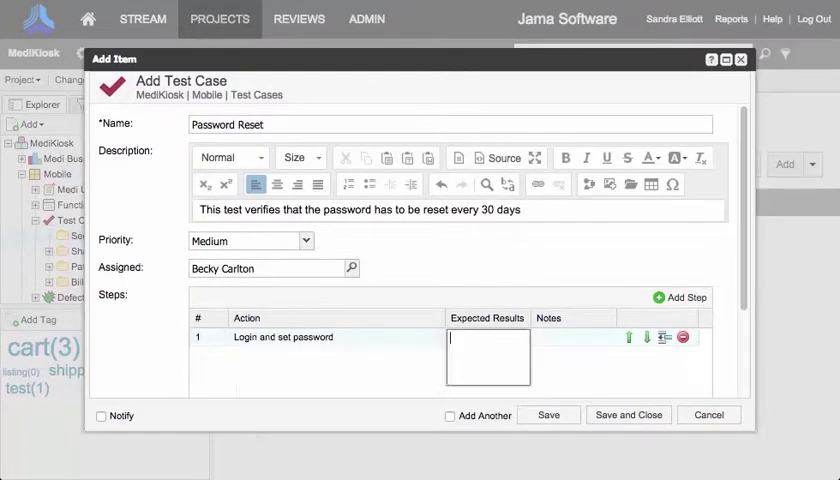
pyautogui.write('Change date to 31 days forward')
pyautogui.write('Verify req')
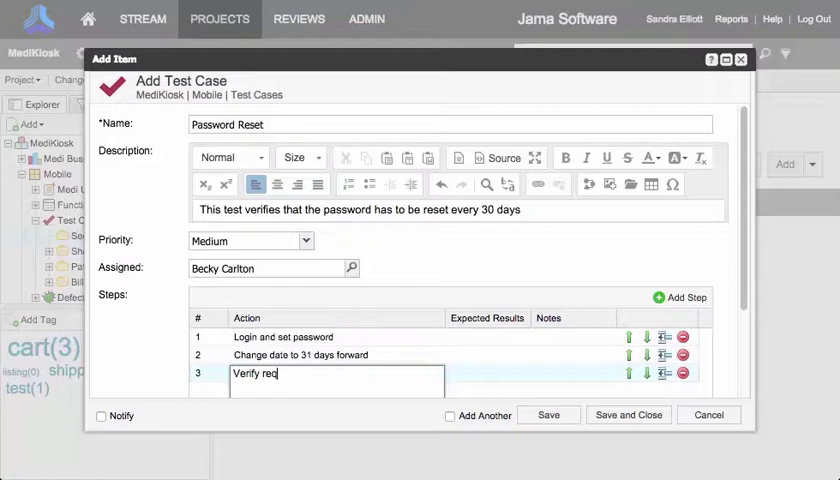
pyautogui.click(628, 414)
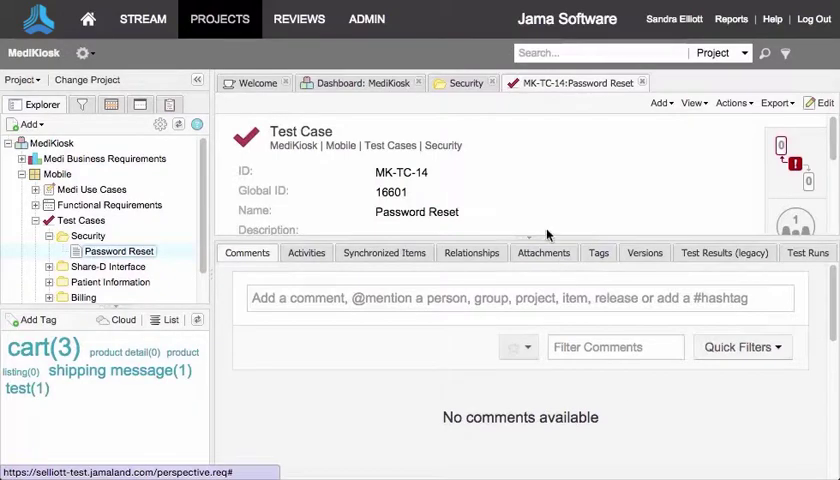
pyautogui.moveTo(192, 108)
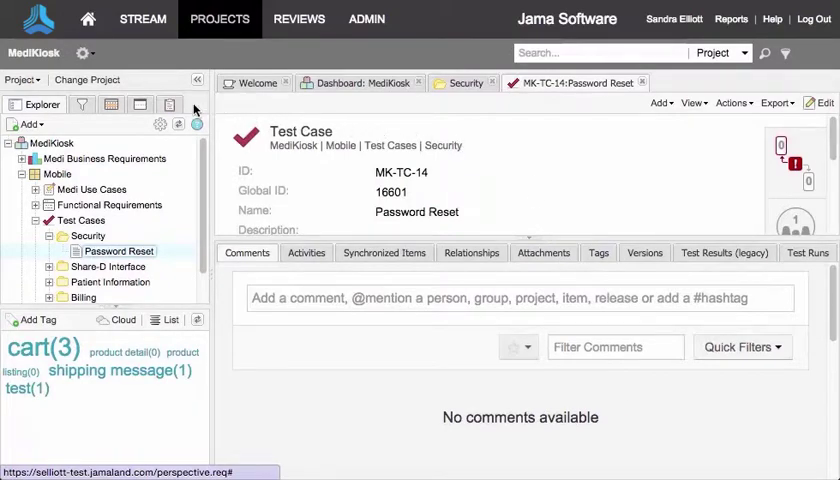
pyautogui.moveTo(170, 104)
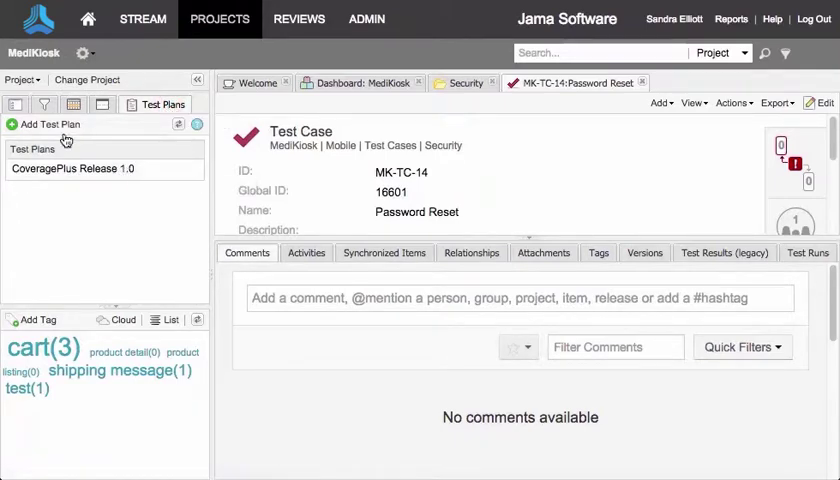
# - Add a test plan named 'Testing Security and Other Functions' and save it
pyautogui.click(44, 124)
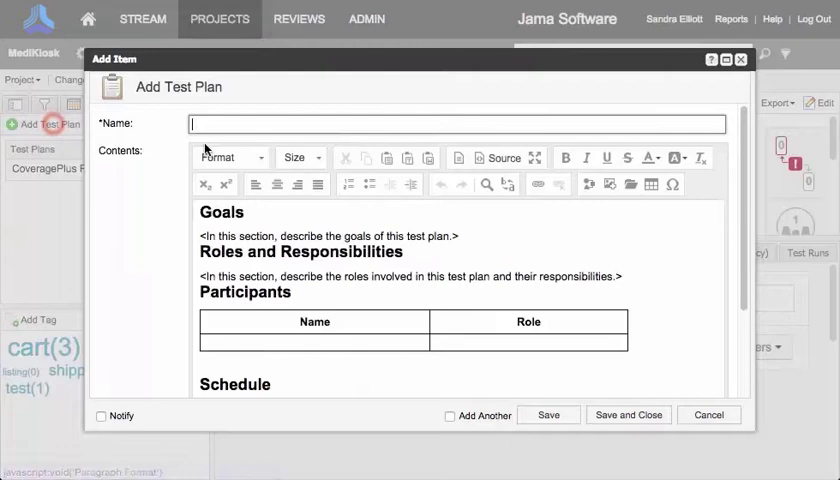
pyautogui.write('Testing')
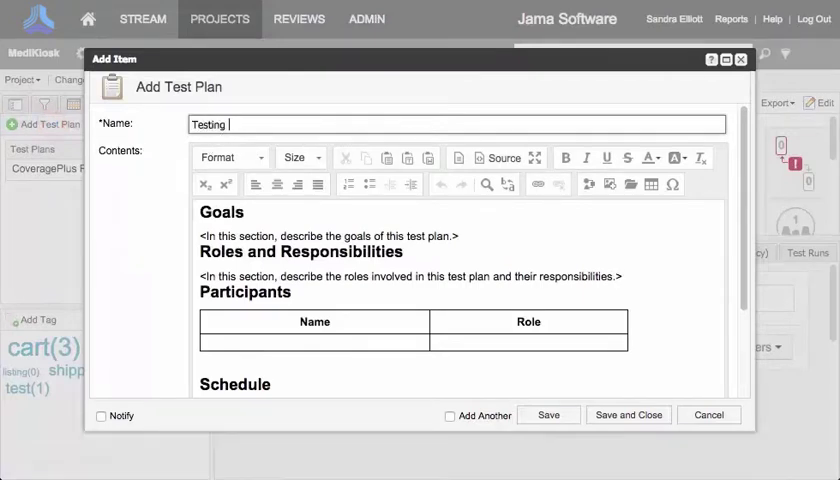
pyautogui.write('Security and')
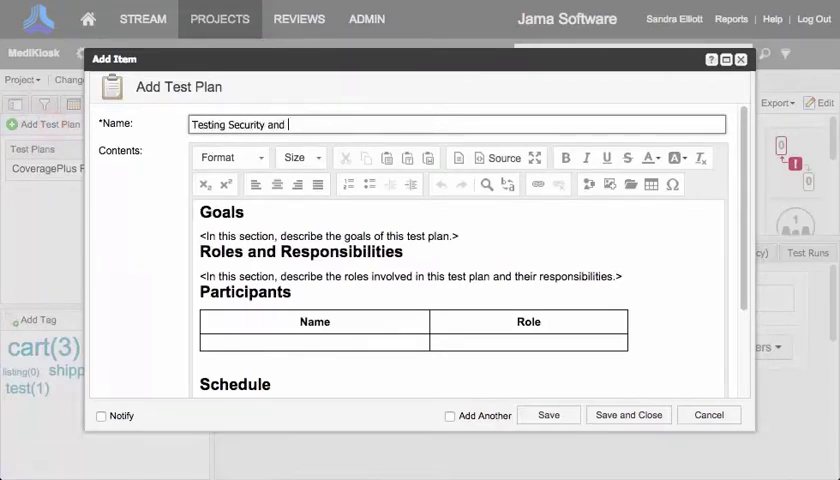
pyautogui.write('Other Functions')
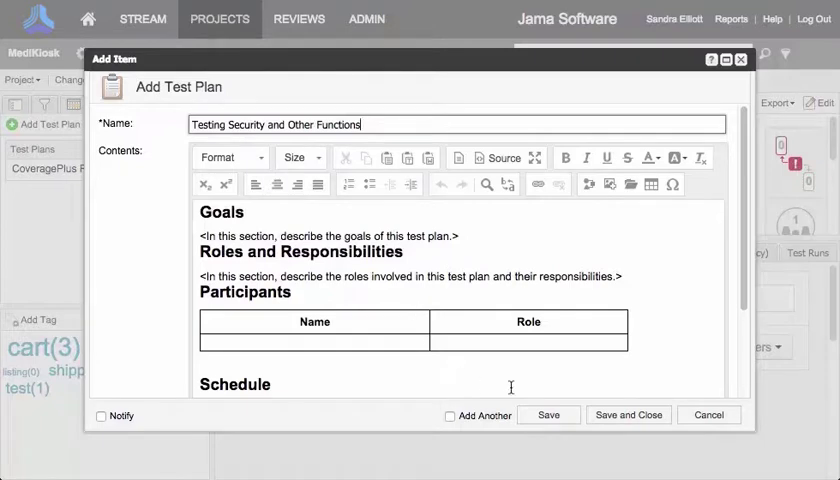
pyautogui.click(628, 416)
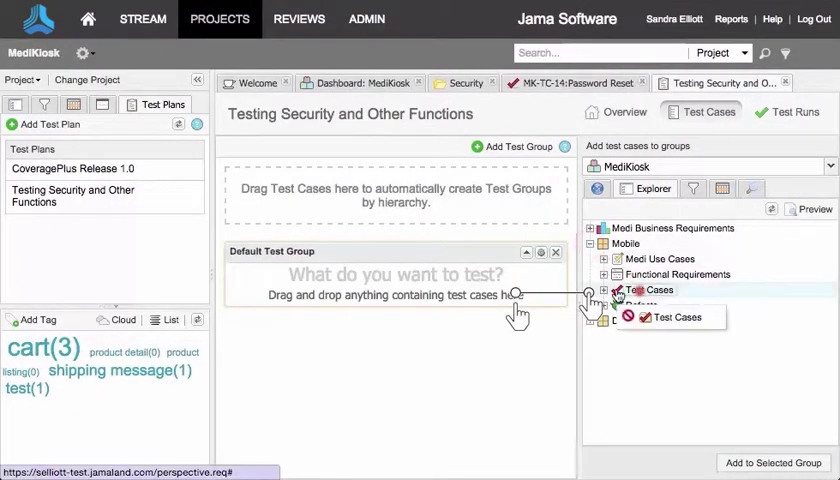
# - Review the plan's Overview, grouped Test Cases and Test Runs views
pyautogui.click(624, 112)
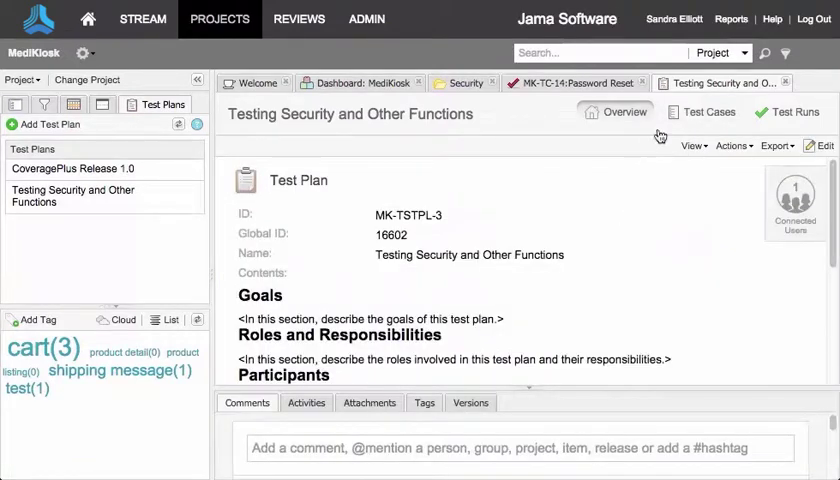
pyautogui.moveTo(704, 112)
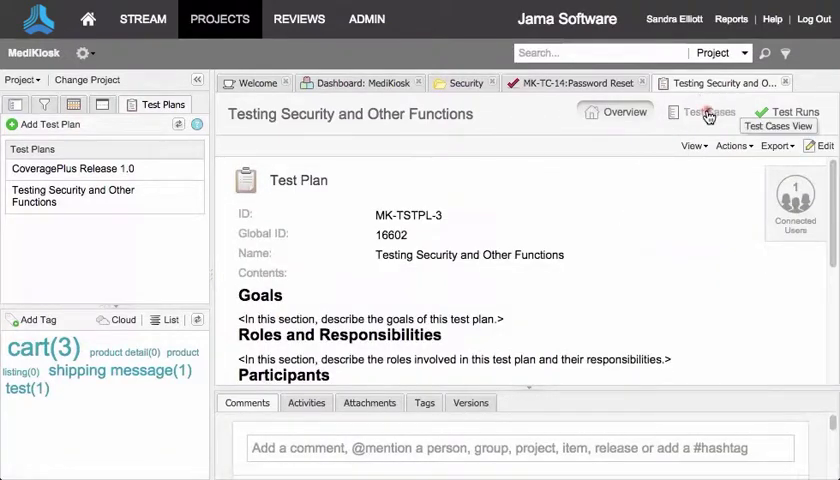
pyautogui.click(704, 112)
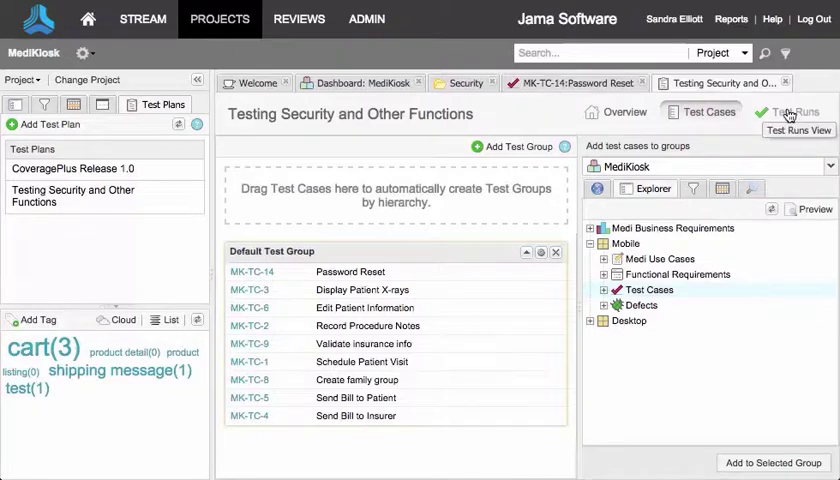
pyautogui.click(794, 112)
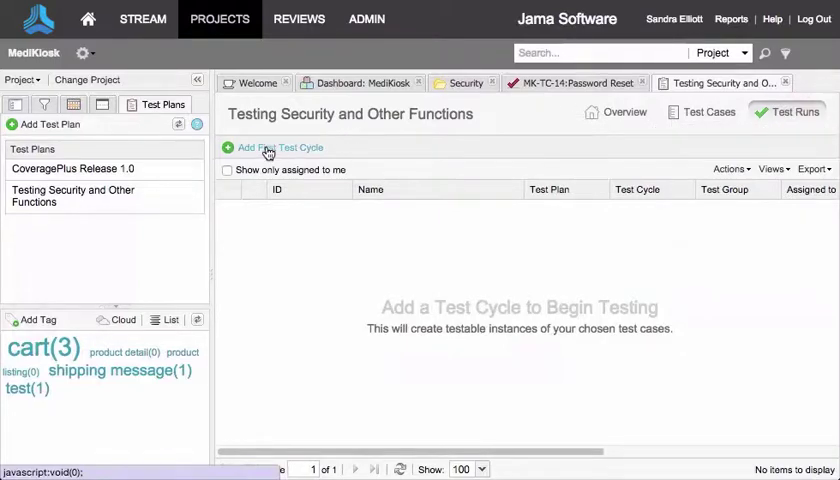
# - Add a test cycle named 'First Cycle Test', keeping default dates, and save it
pyautogui.click(276, 148)
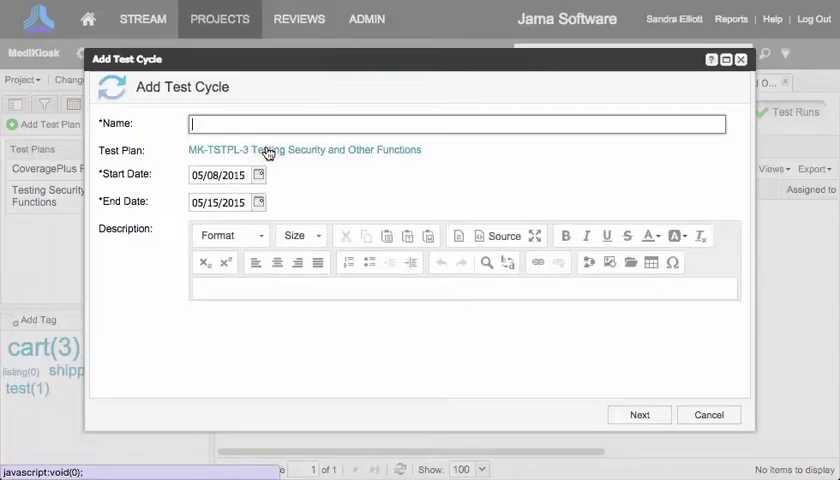
pyautogui.write('First C')
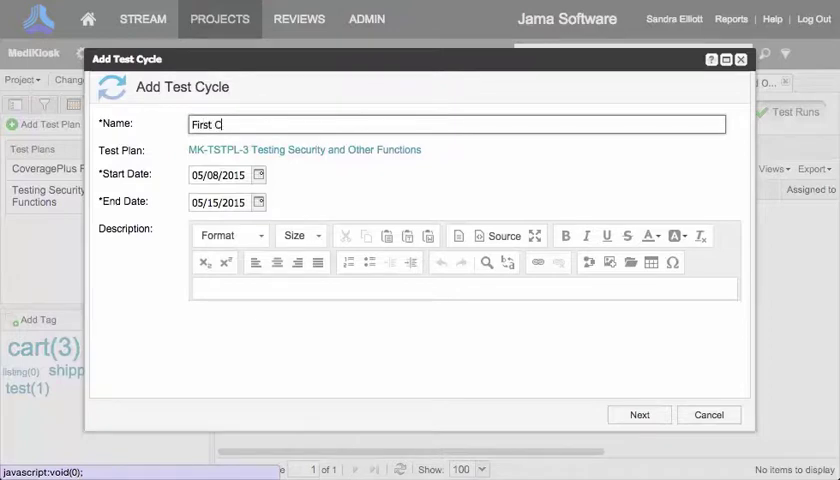
pyautogui.write('ycle Test')
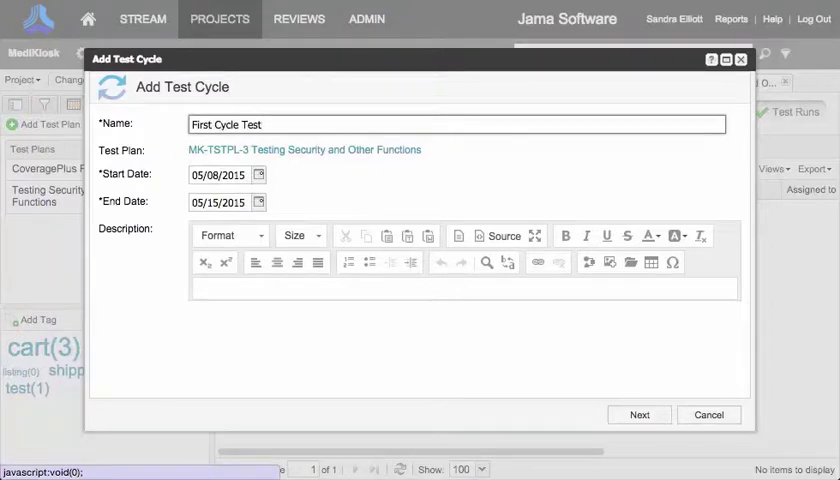
pyautogui.click(640, 414)
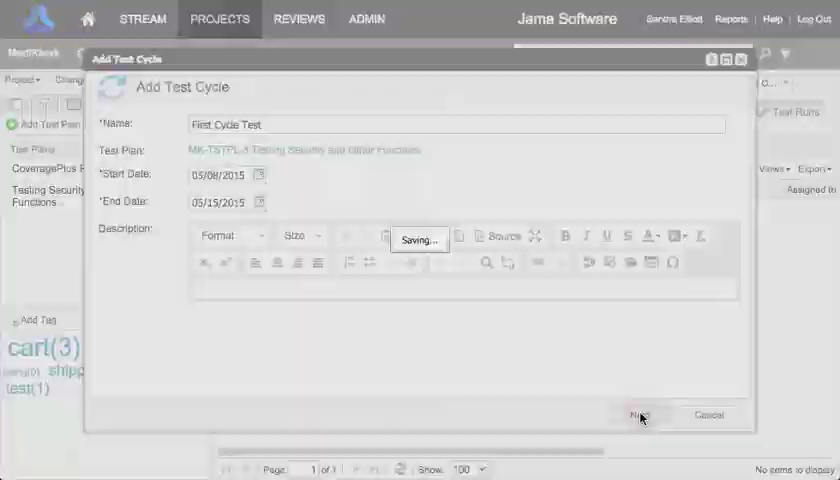
pyautogui.click(640, 416)
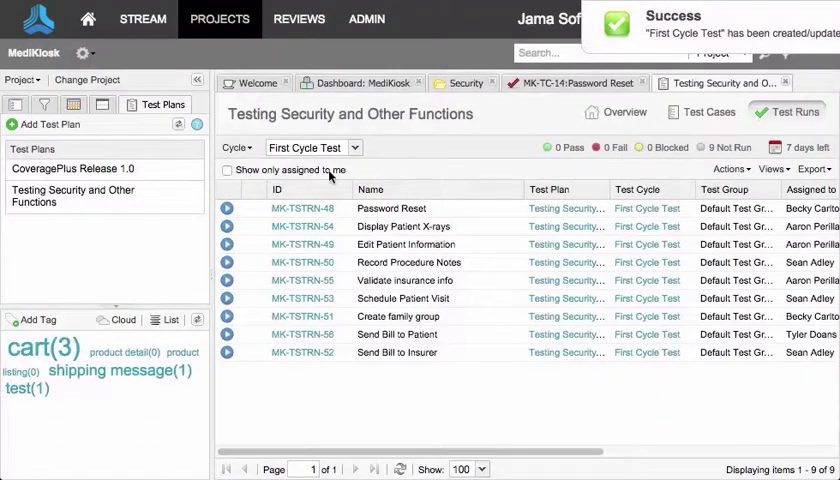
pyautogui.click(236, 148)
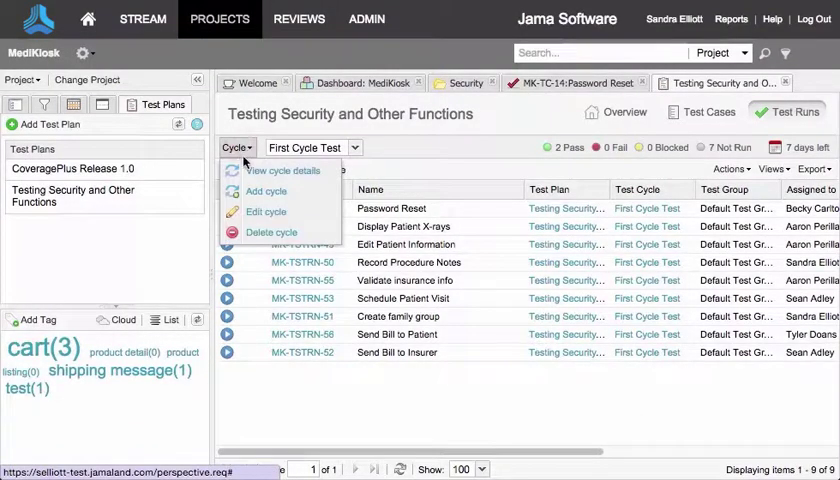
# - Add test cycle 'Cycle 2' with Passed status unchecked so previously passed runs are excluded, and save
pyautogui.click(236, 148)
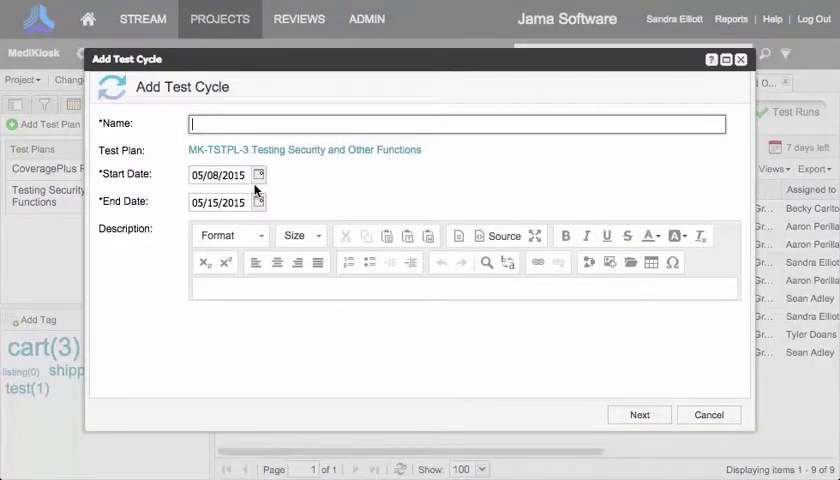
pyautogui.write('Cycle 2')
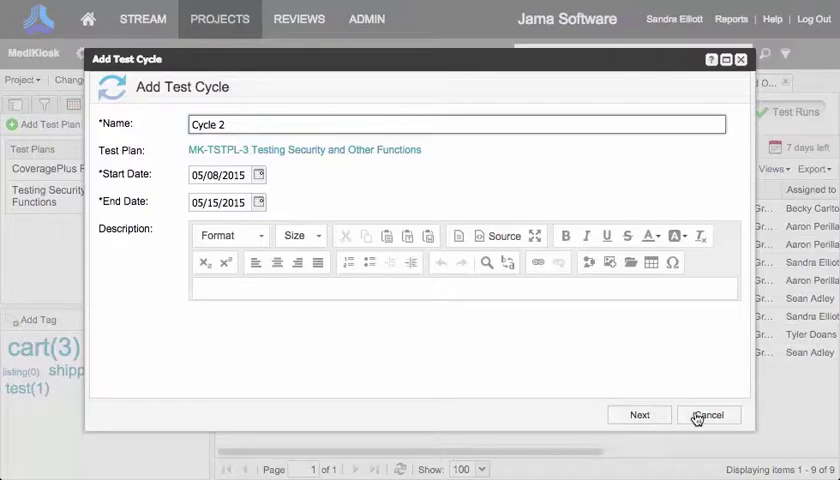
pyautogui.click(640, 414)
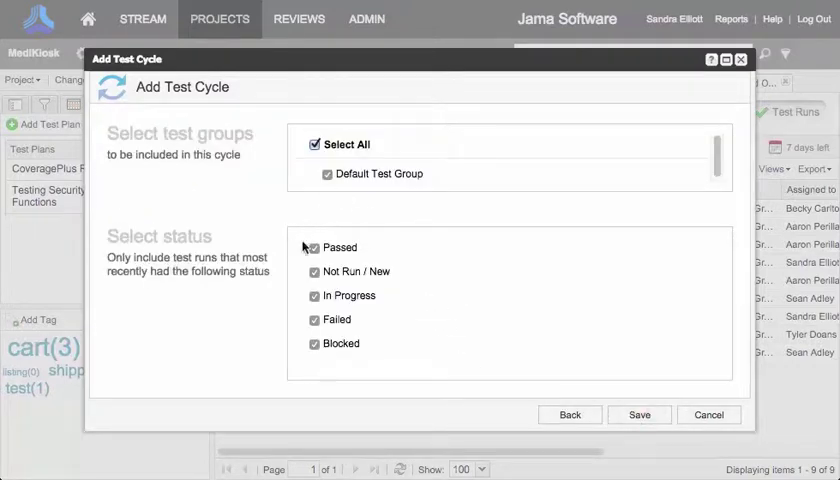
pyautogui.click(314, 246)
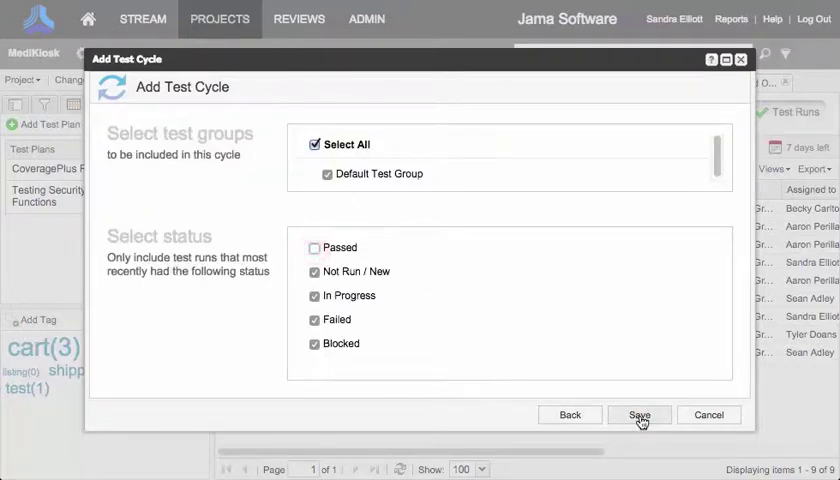
pyautogui.click(640, 414)
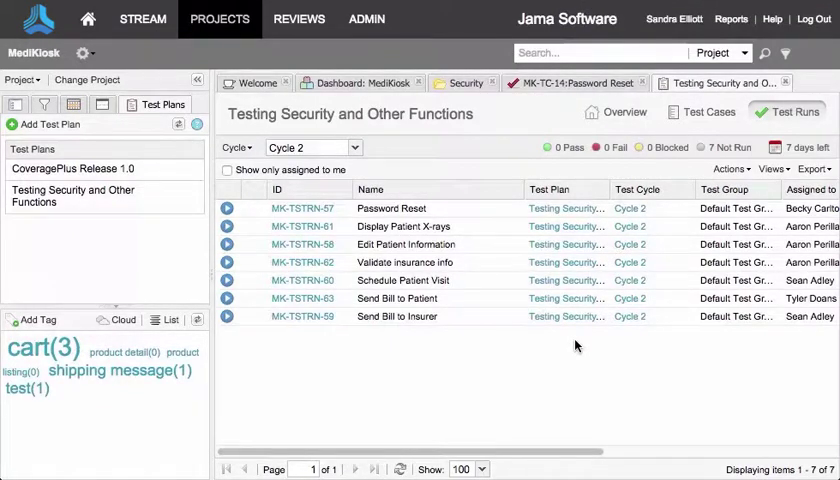
pyautogui.moveTo(788, 112)
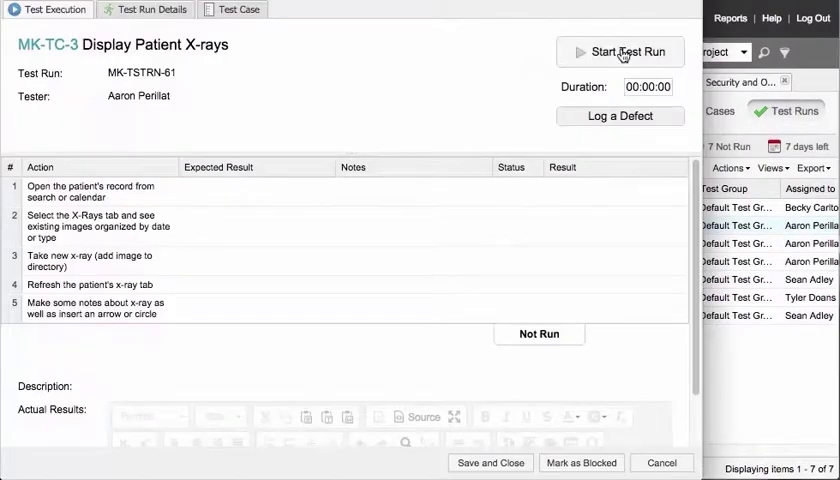
# - Start the Display Patient X-rays run assigned to me, pass its steps, and clear the refresh step's result
pyautogui.click(620, 52)
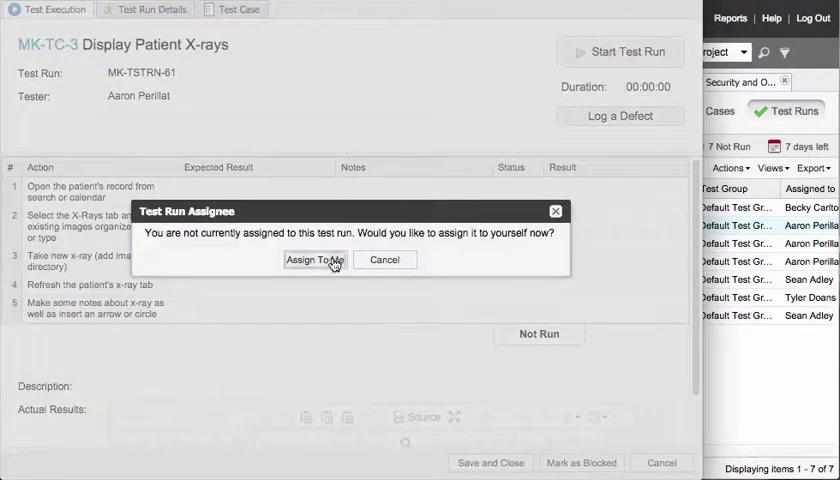
pyautogui.click(314, 260)
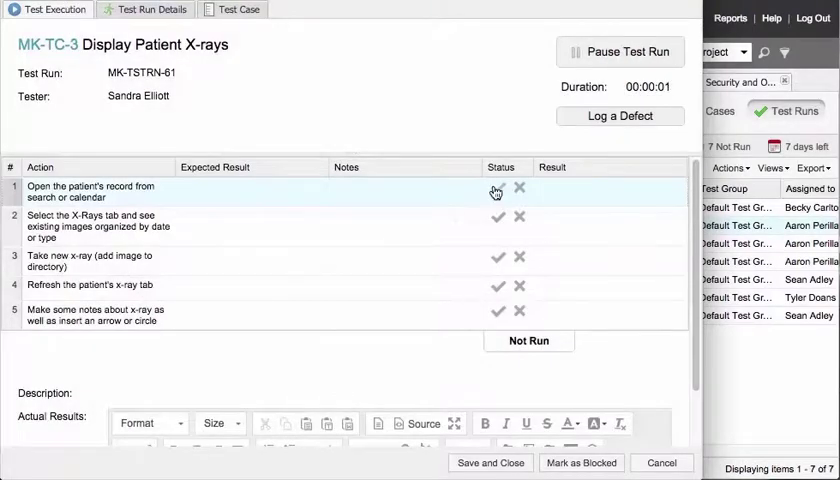
pyautogui.click(496, 192)
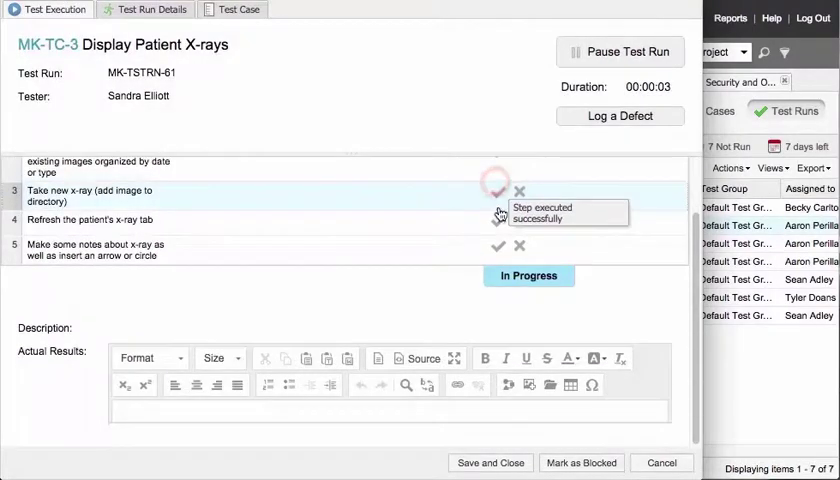
pyautogui.click(498, 220)
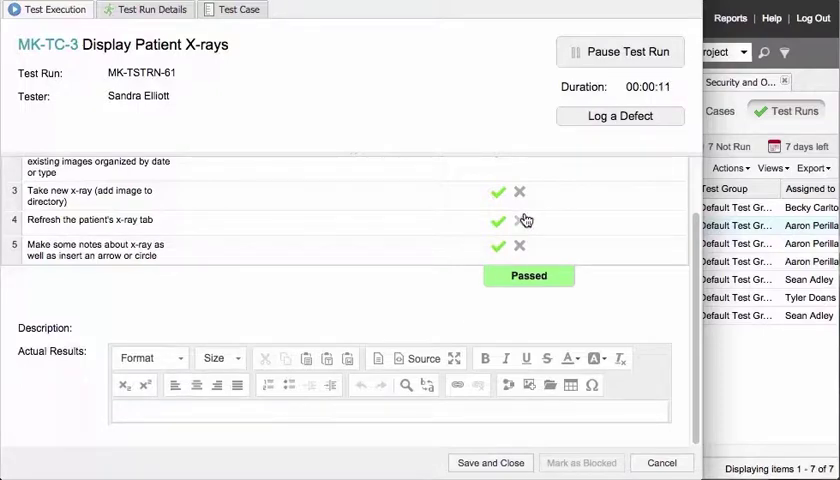
pyautogui.click(518, 220)
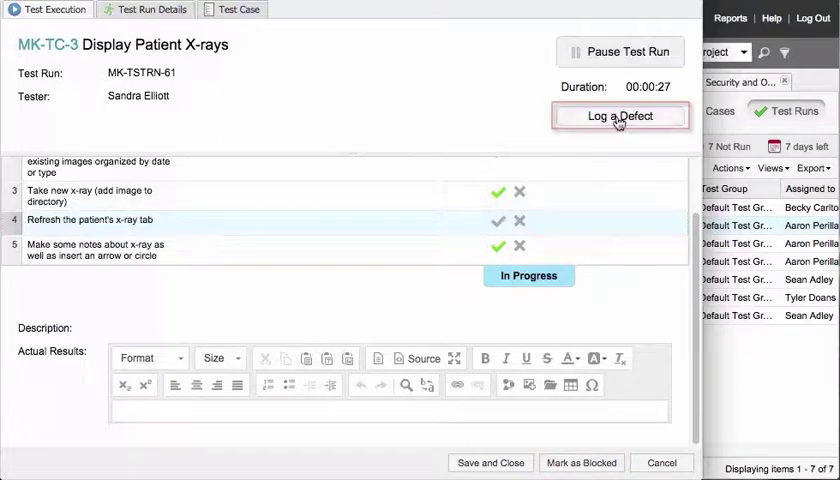
# - Log a defect 'Cannot refresh' describing the screen not refreshing, save it, then save and close the run
pyautogui.click(620, 116)
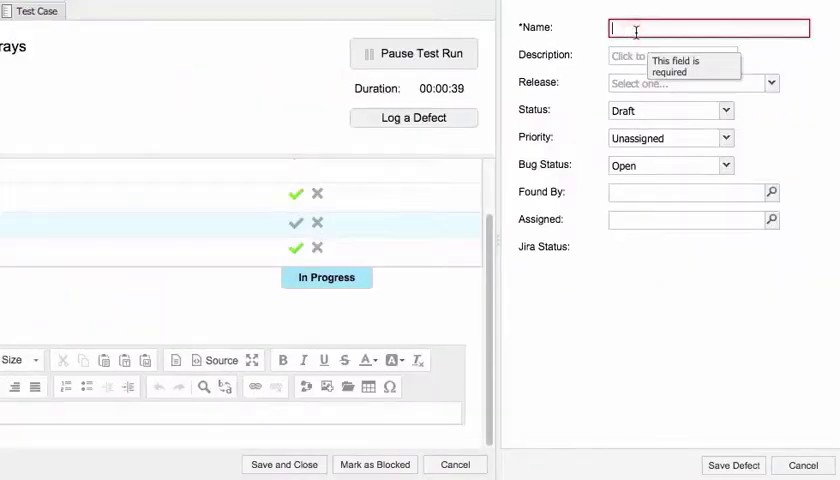
pyautogui.write('Cannot refe')
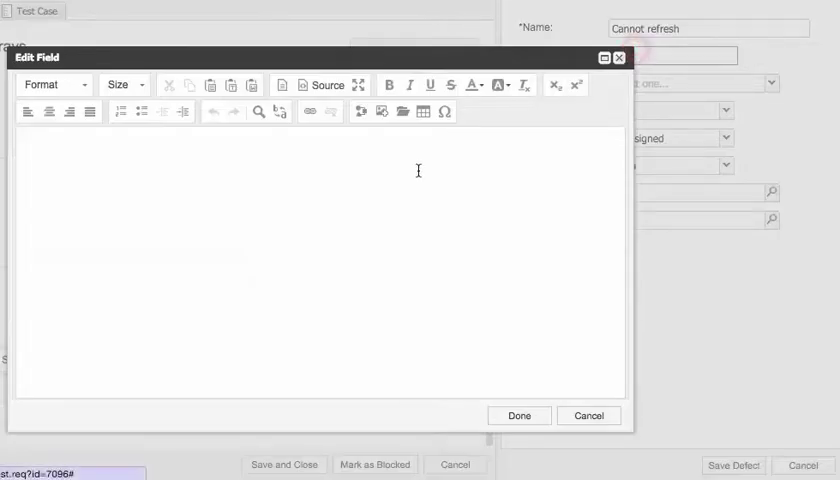
pyautogui.click(184, 170)
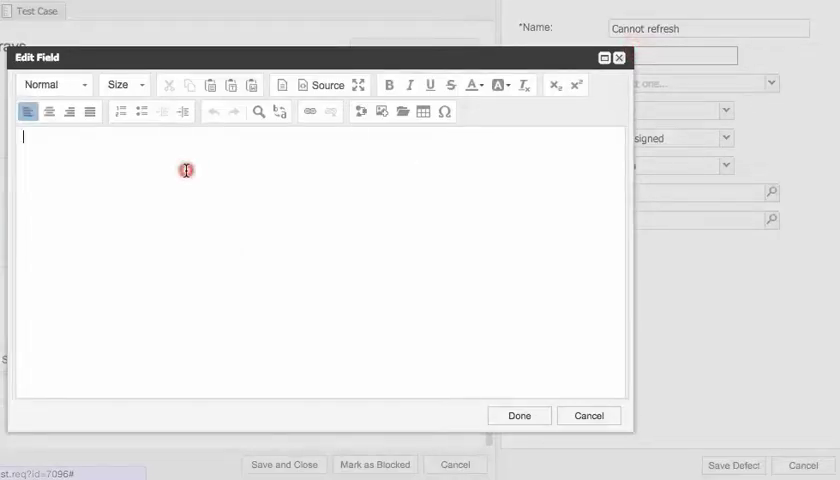
pyautogui.write('Cannot refresh the s')
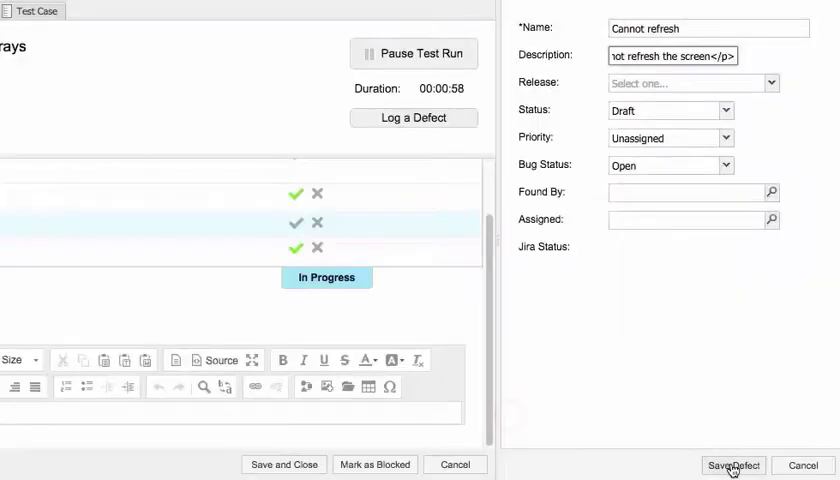
pyautogui.click(732, 464)
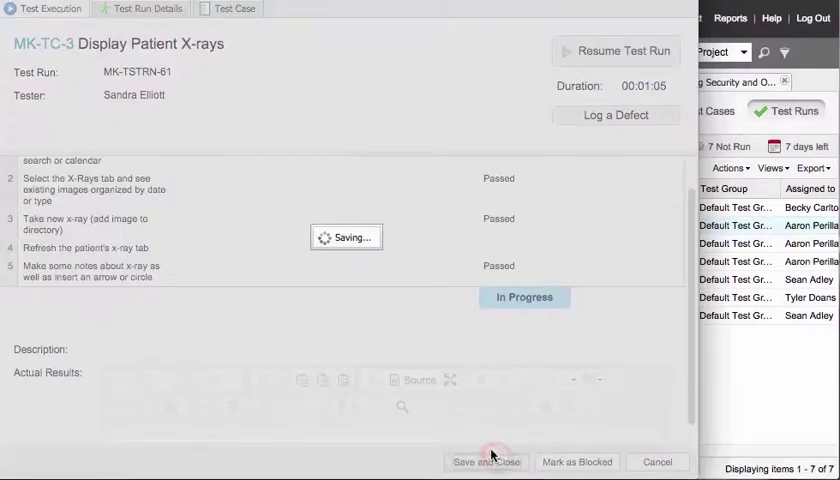
pyautogui.click(484, 460)
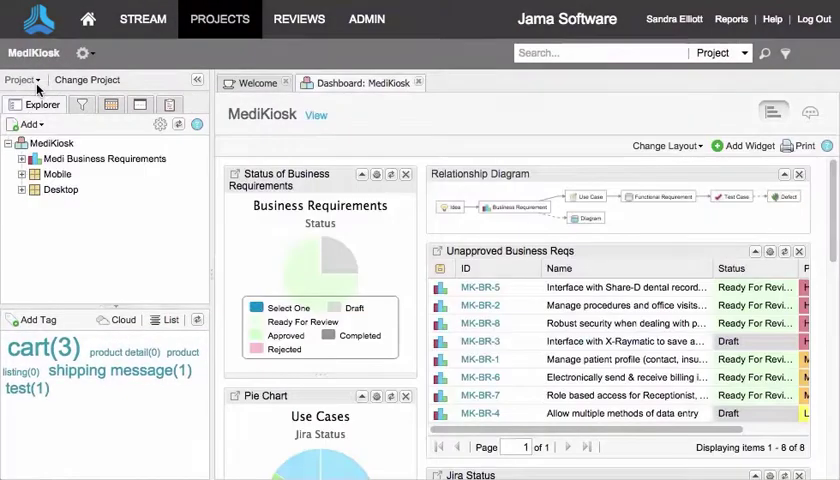
pyautogui.click(20, 80)
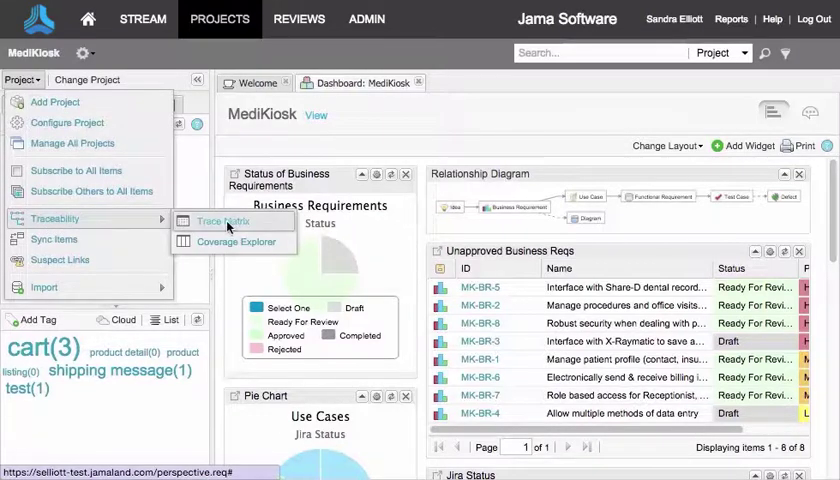
pyautogui.click(232, 242)
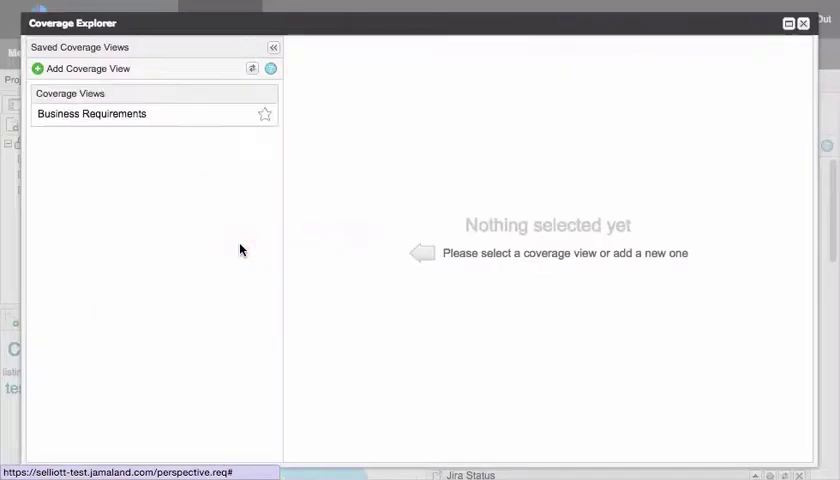
pyautogui.moveTo(98, 114)
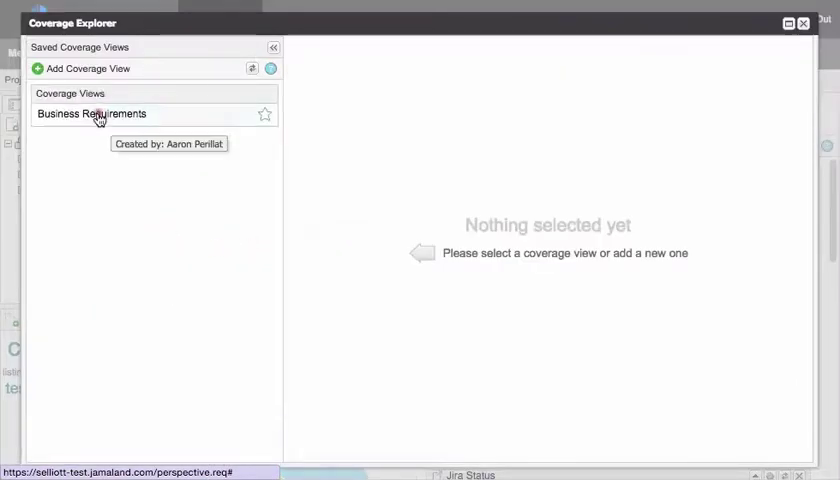
pyautogui.click(92, 112)
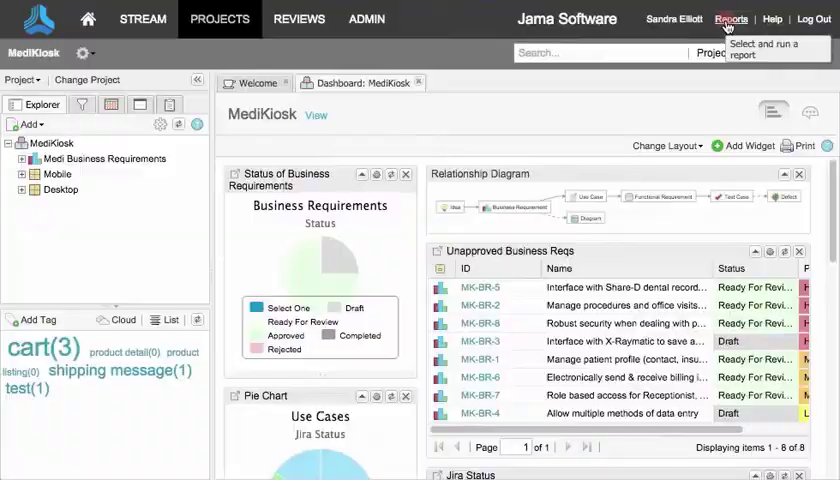
# - View the Run Reports list and preview the Test Plan Detail and Test Plan Summary reports
pyautogui.click(732, 18)
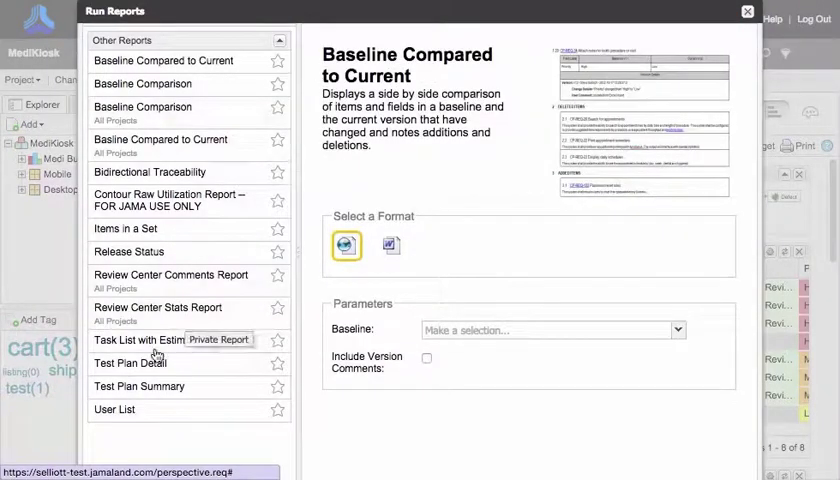
pyautogui.click(130, 364)
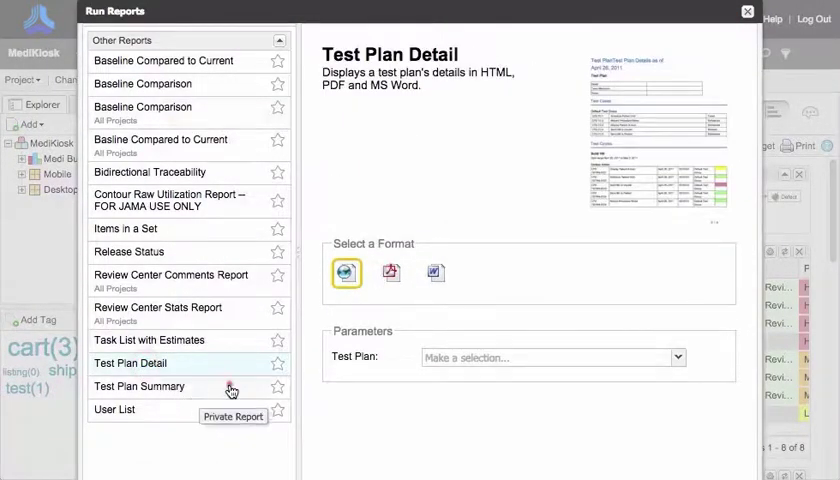
pyautogui.click(140, 386)
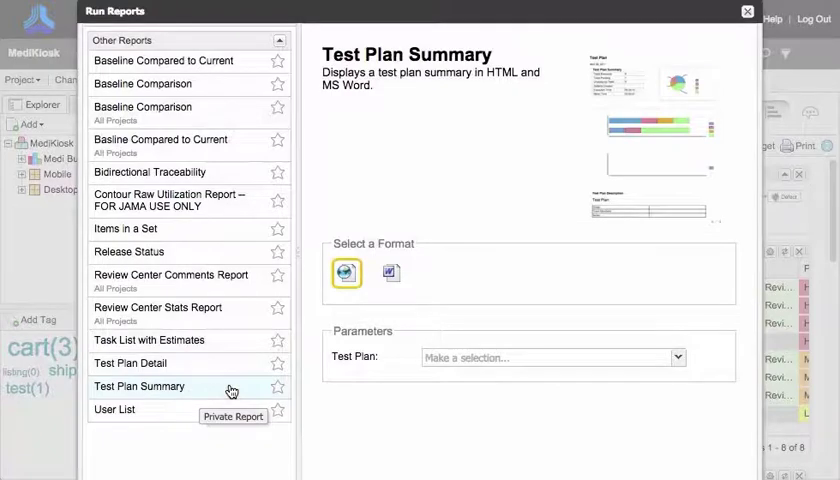